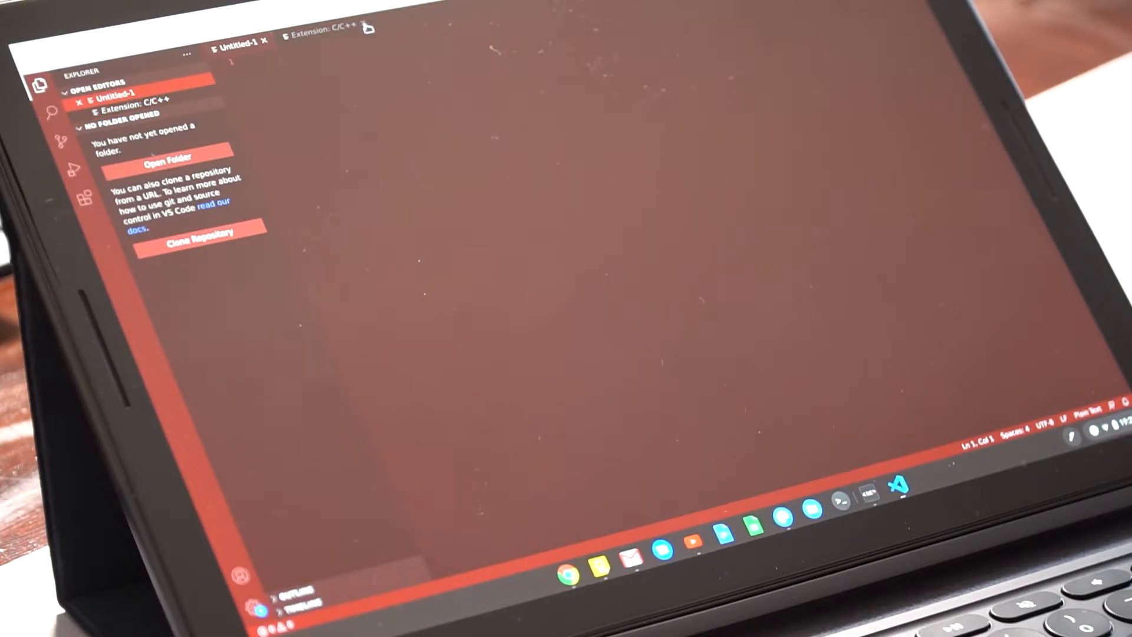
# - Turn on Linux (Beta) in Settings and start its installation
pyautogui.click(367, 29)
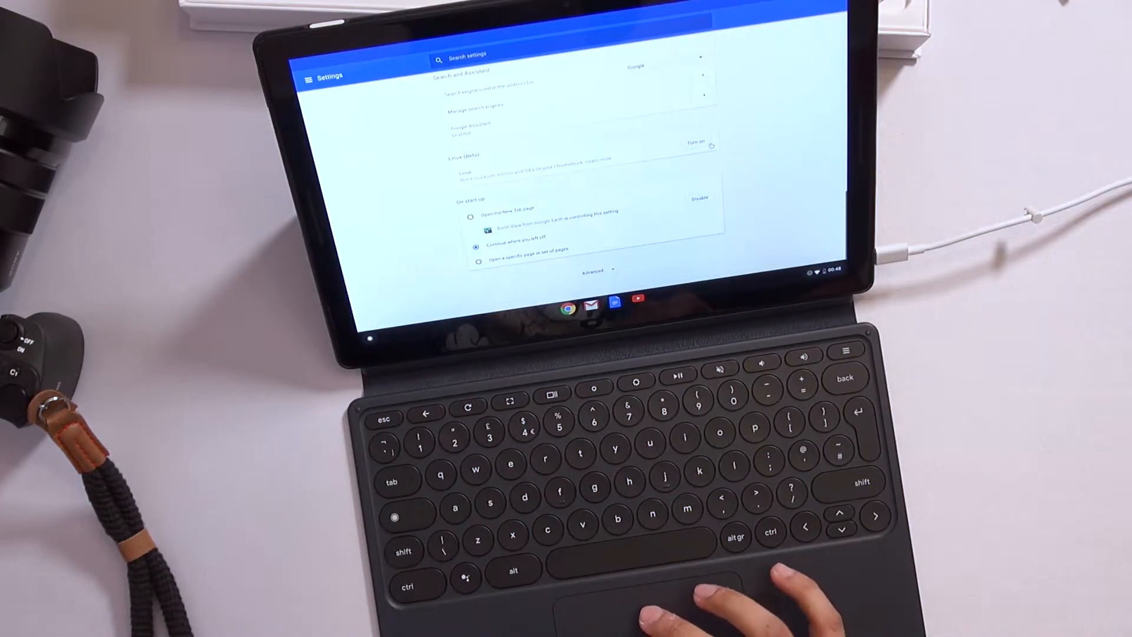
pyautogui.click(696, 142)
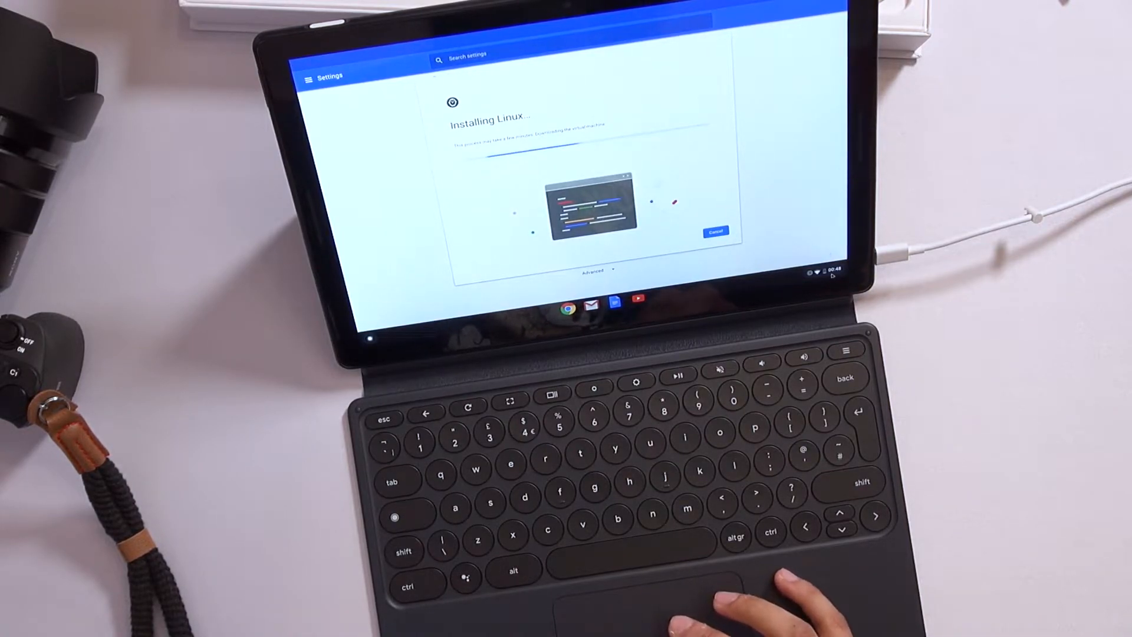
pyautogui.click(822, 273)
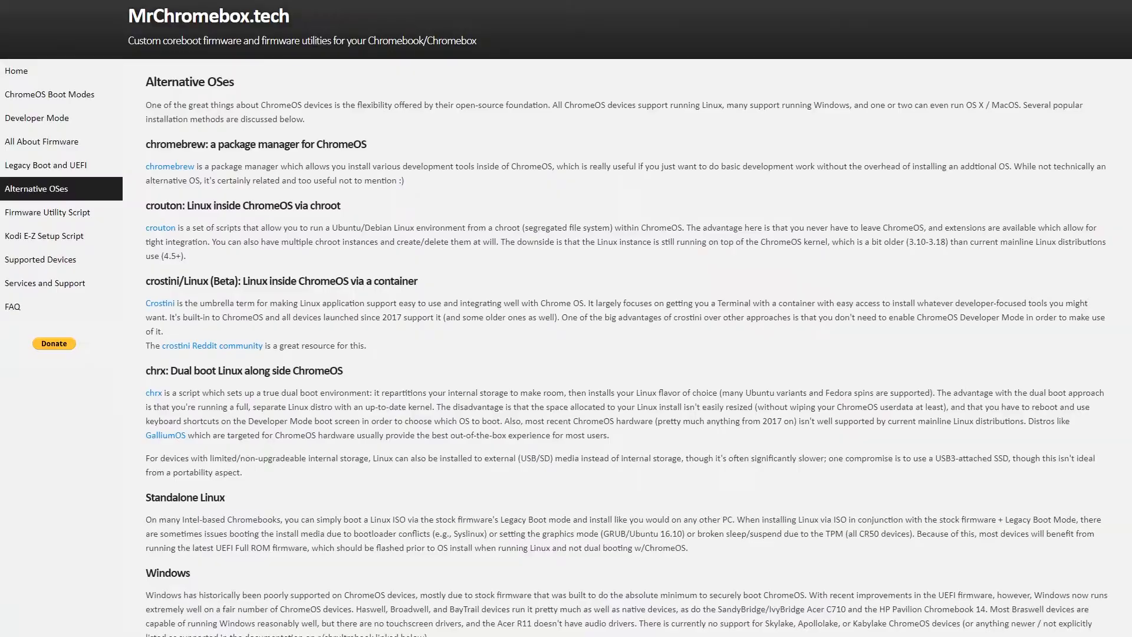
# - Scroll the Alternative OSes page past crostini and chrx to the Windows and macOS sections
pyautogui.scroll(-3)
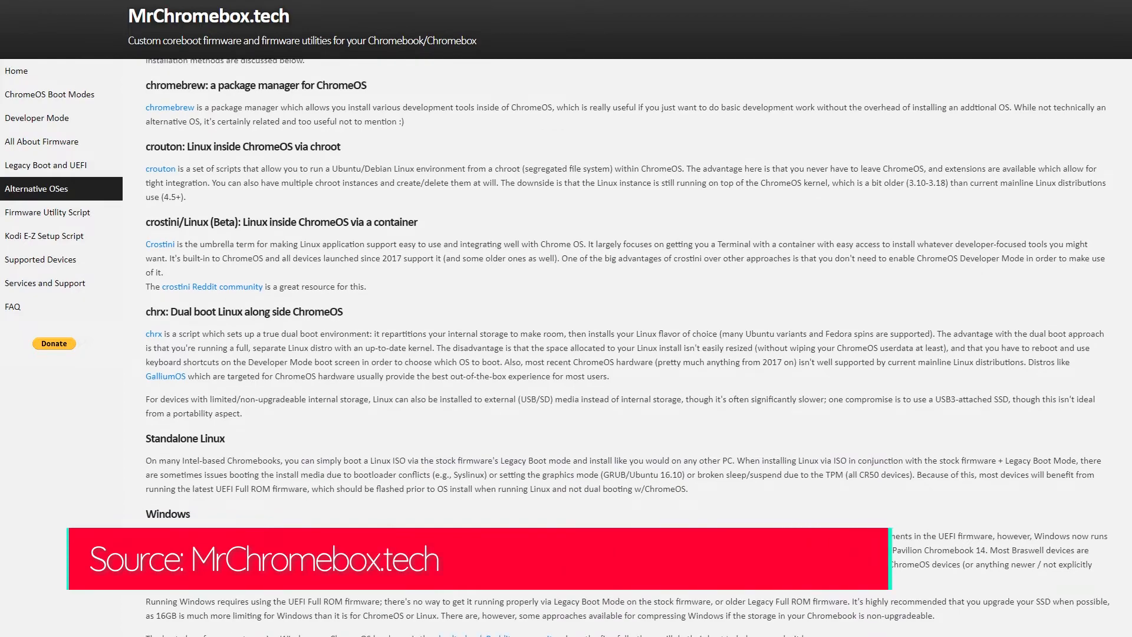
pyautogui.scroll(-3)
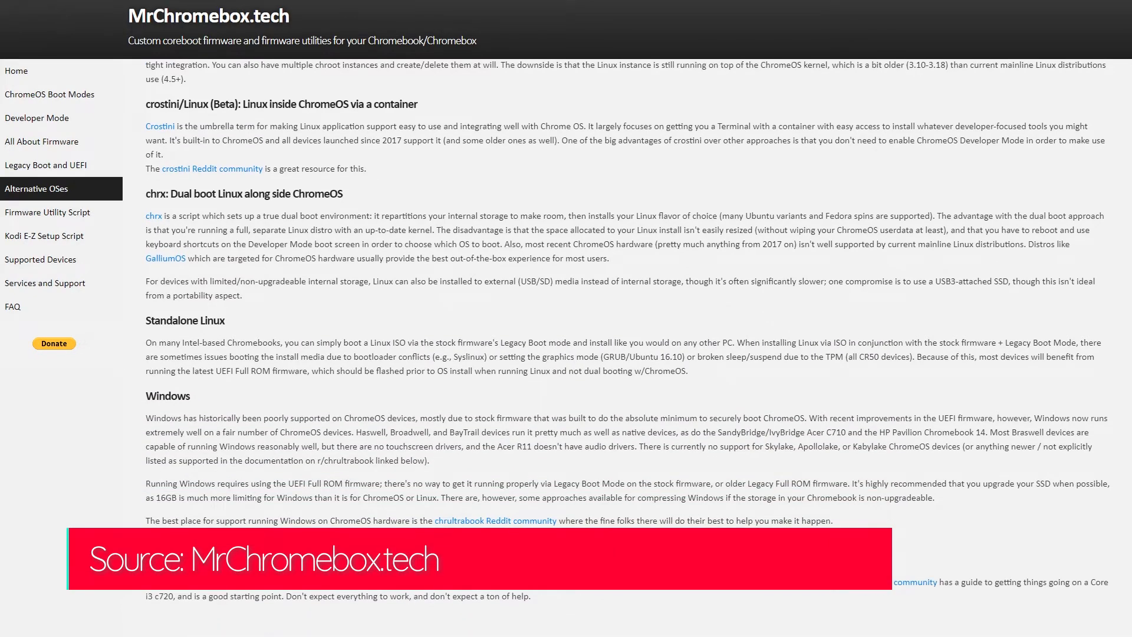
pyautogui.scroll(-3)
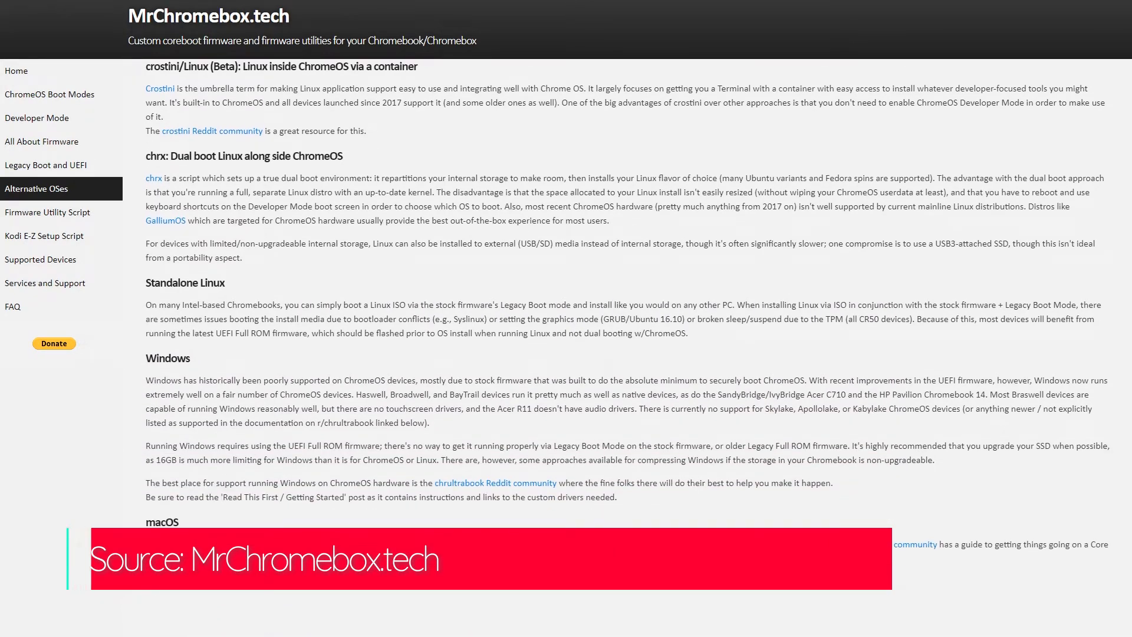